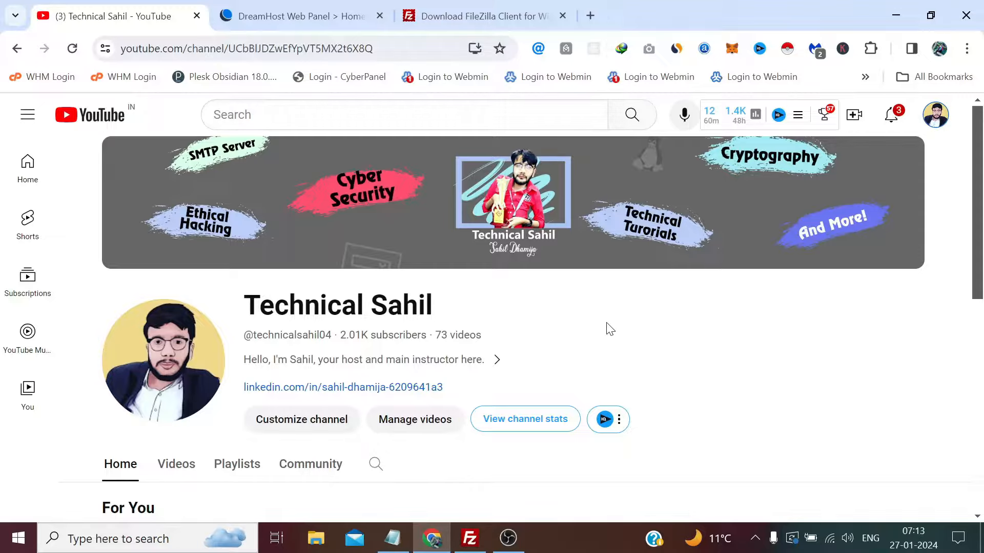
Switch Chrome from the YouTube channel to the DreamHost Web Panel tab.
click(295, 16)
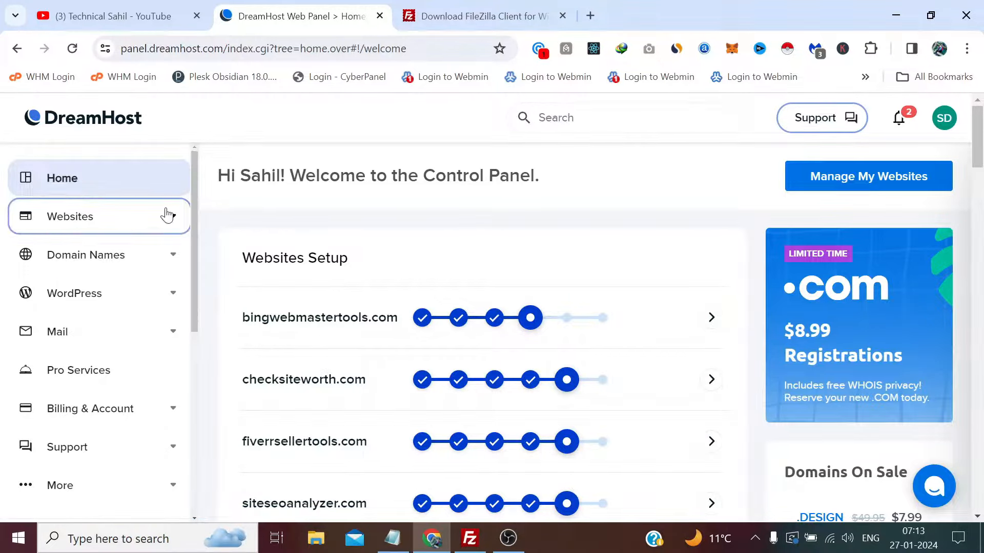
Open SFTP Users & Files under Websites, then view the FileZilla Windows download tab.
click(70, 216)
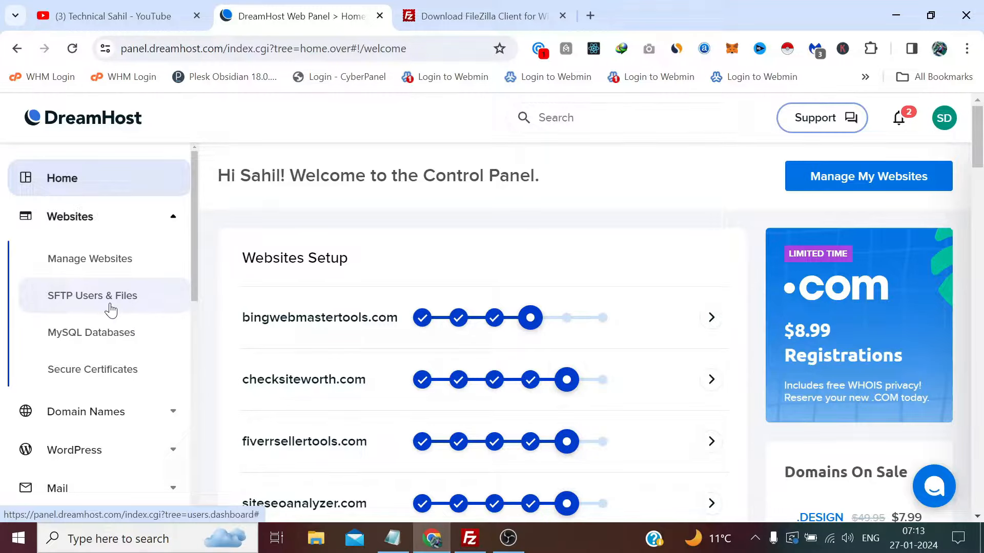
click(92, 295)
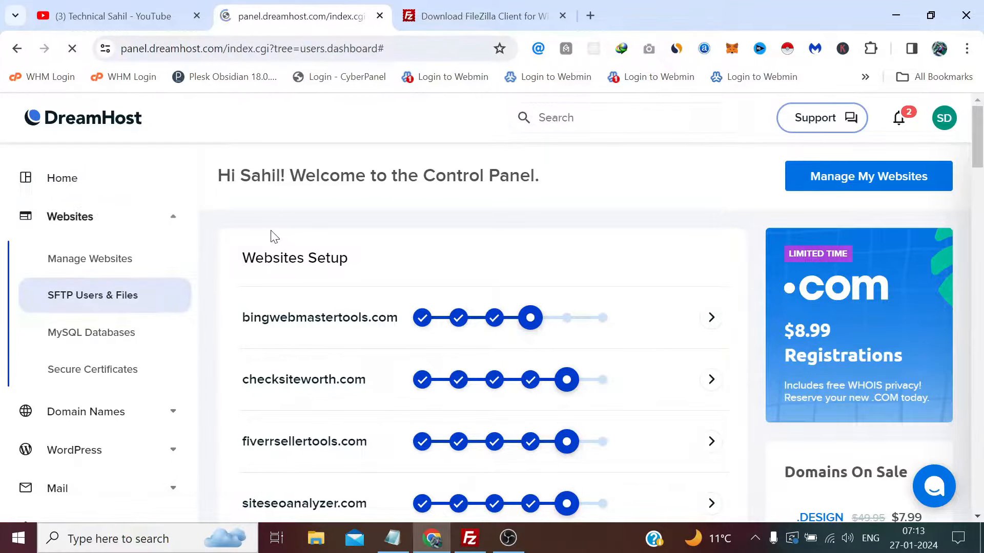
click(480, 16)
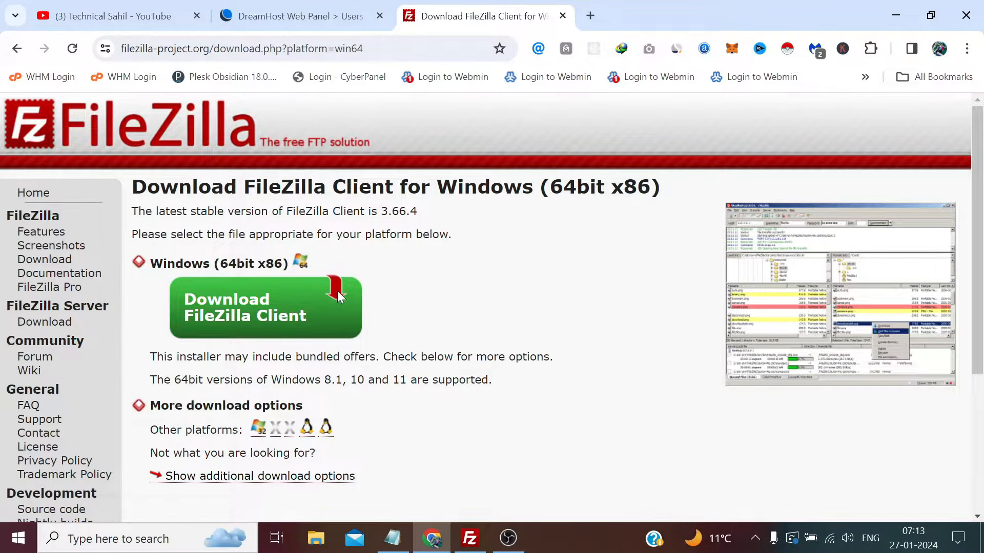
mouse_move(358, 329)
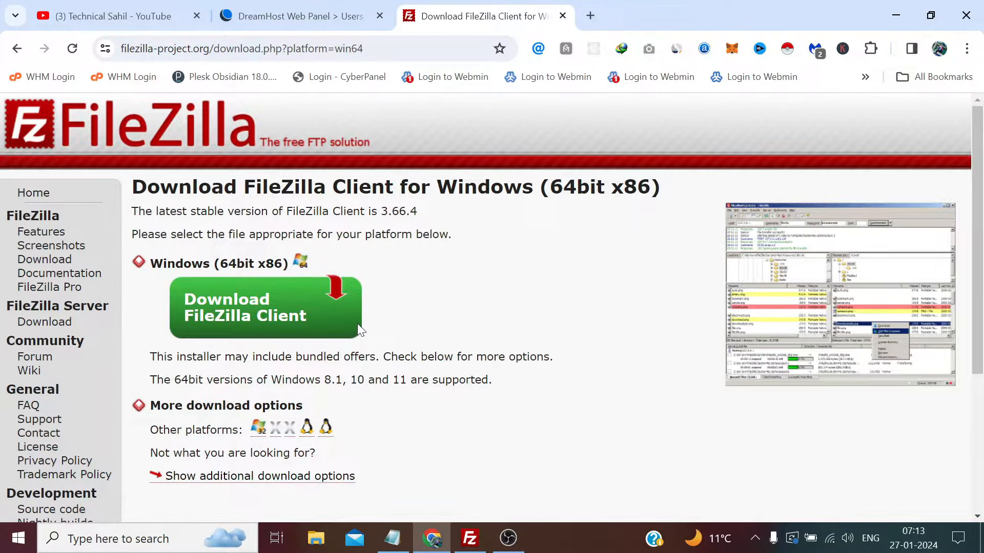
mouse_move(430, 300)
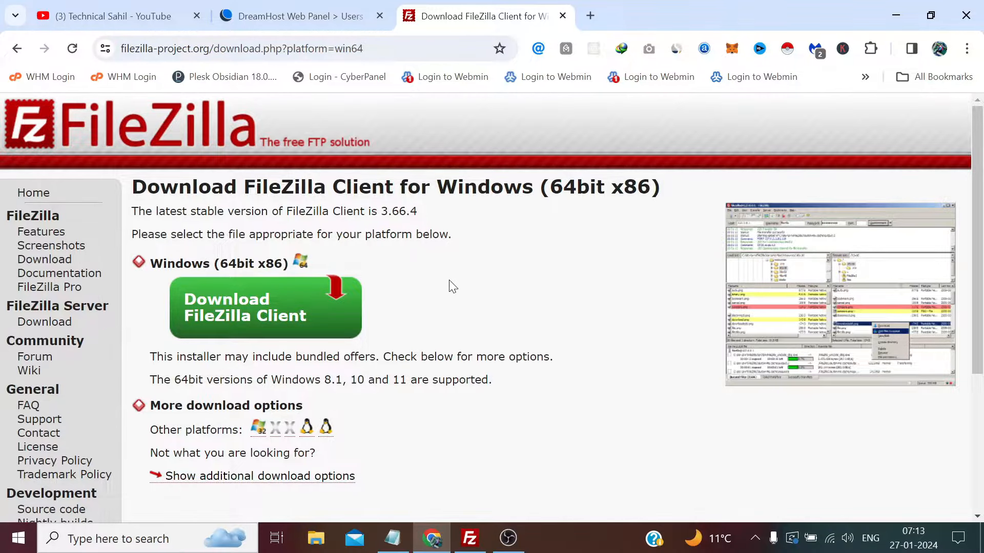
Bring up the unconnected FileZilla client, then return to the DreamHost SFTP users list.
click(469, 539)
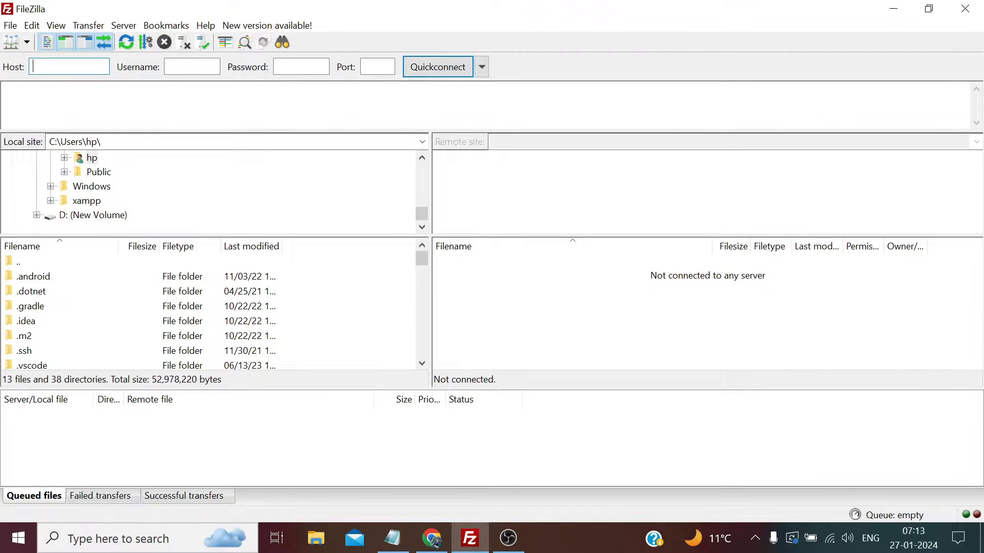
click(431, 539)
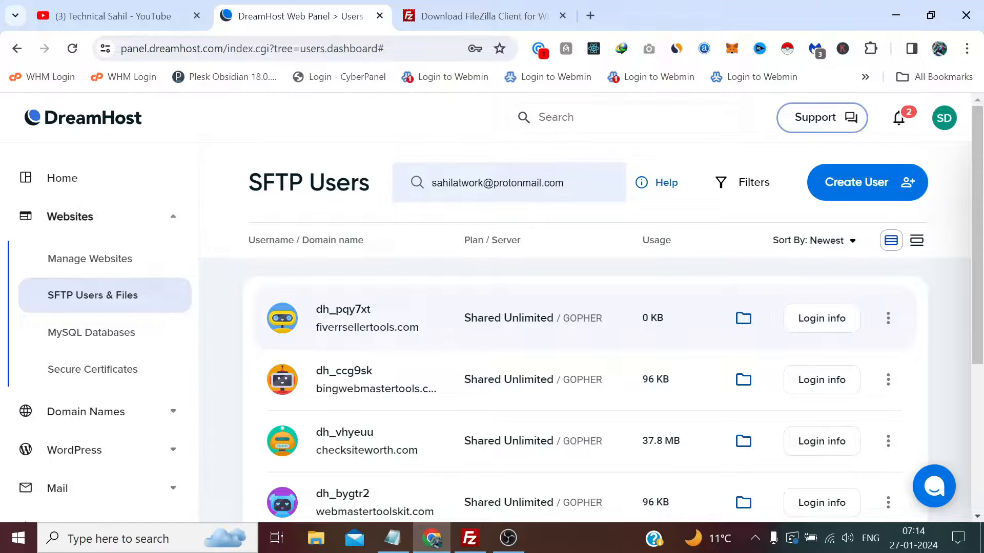
Clear the user search and enable insecure FTP connections for the fiverrsellertools.com user.
click(887, 319)
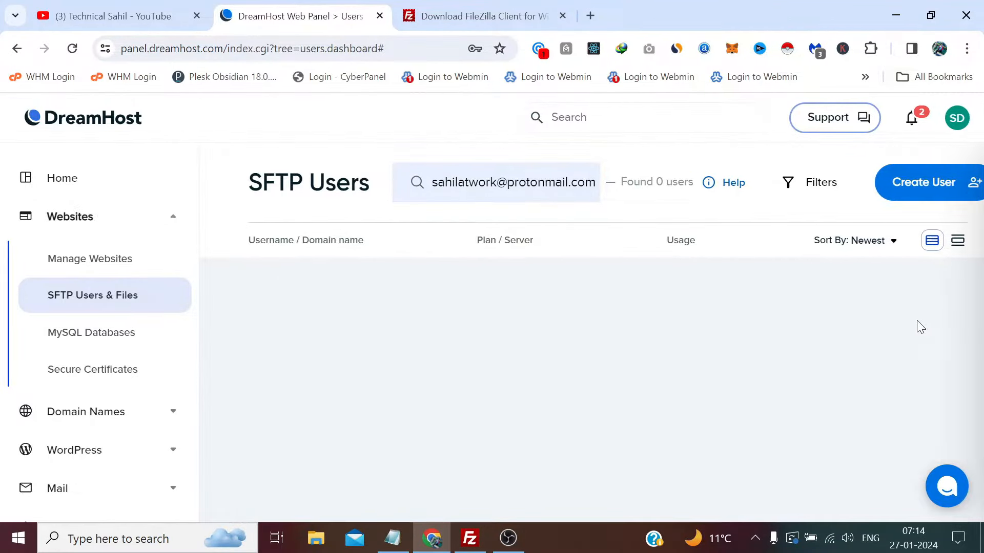
click(514, 182)
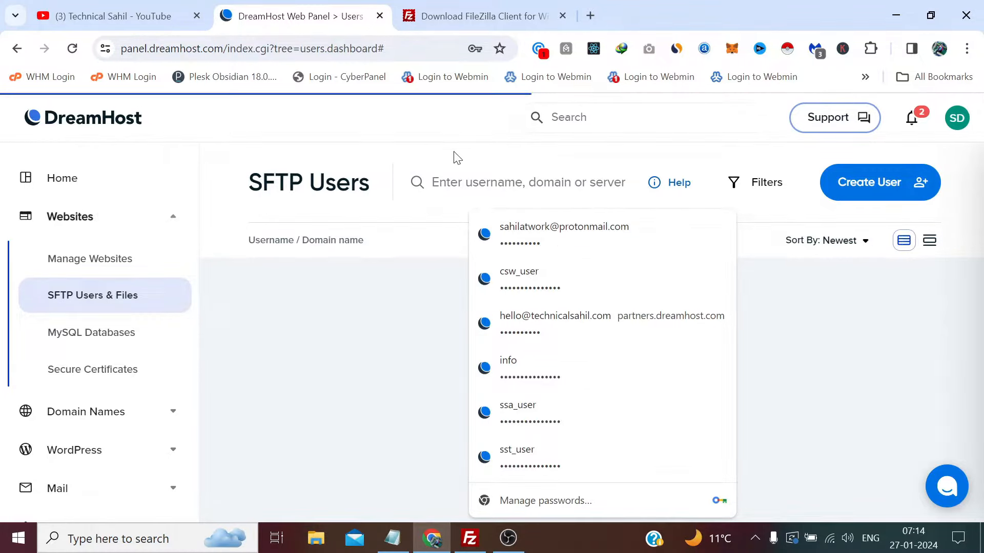
click(887, 318)
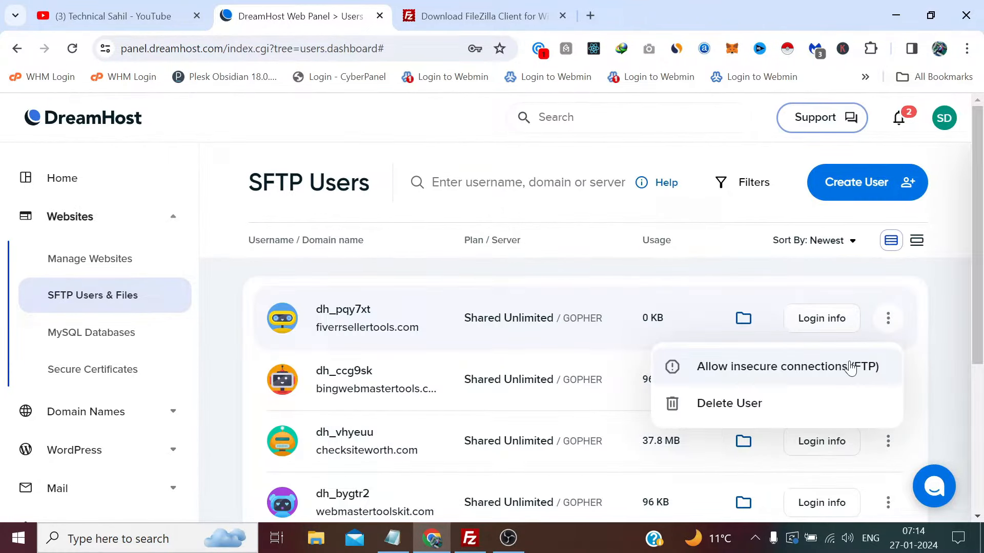
mouse_move(844, 369)
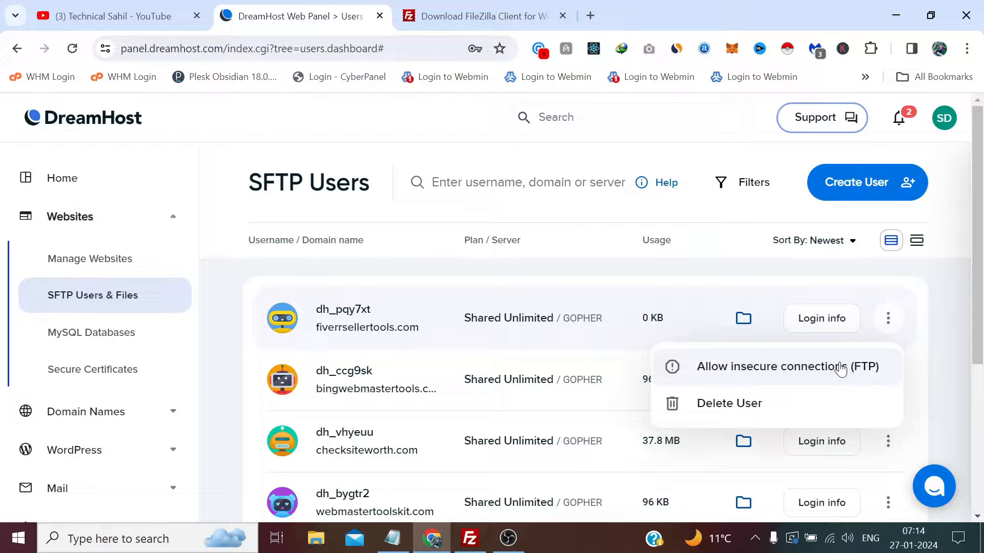
click(788, 366)
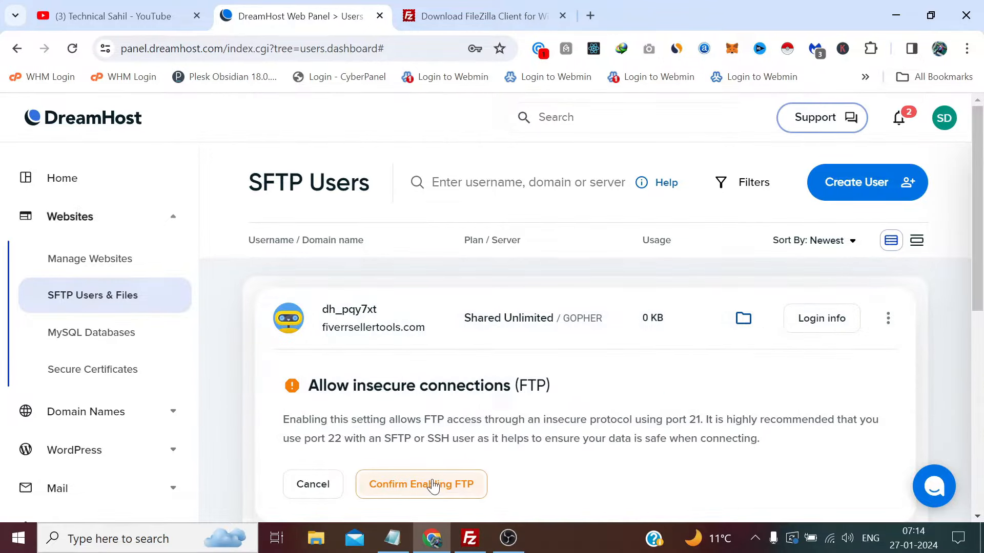
click(421, 483)
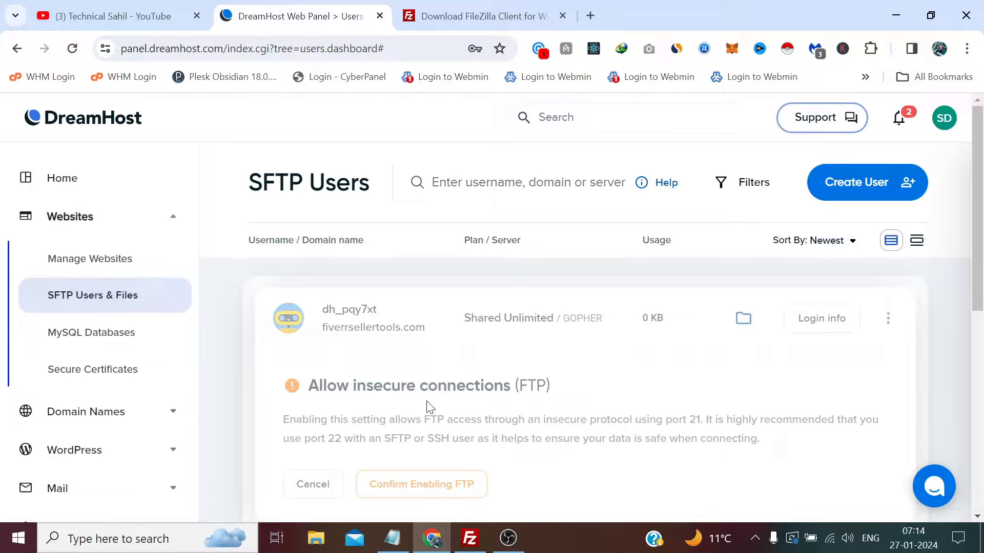
click(421, 485)
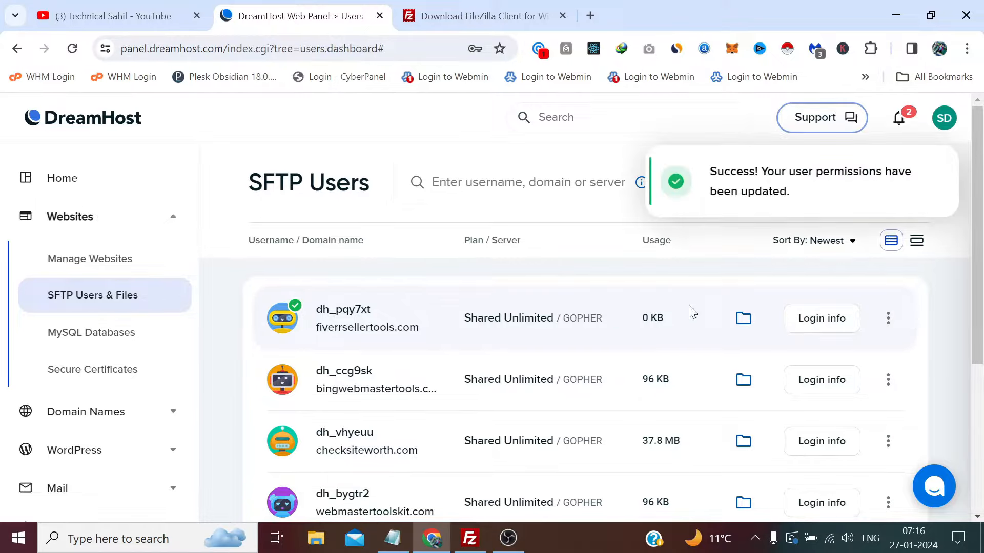
Reveal the fiverrsellertools.com login info and copy its host and username into FileZilla.
click(821, 318)
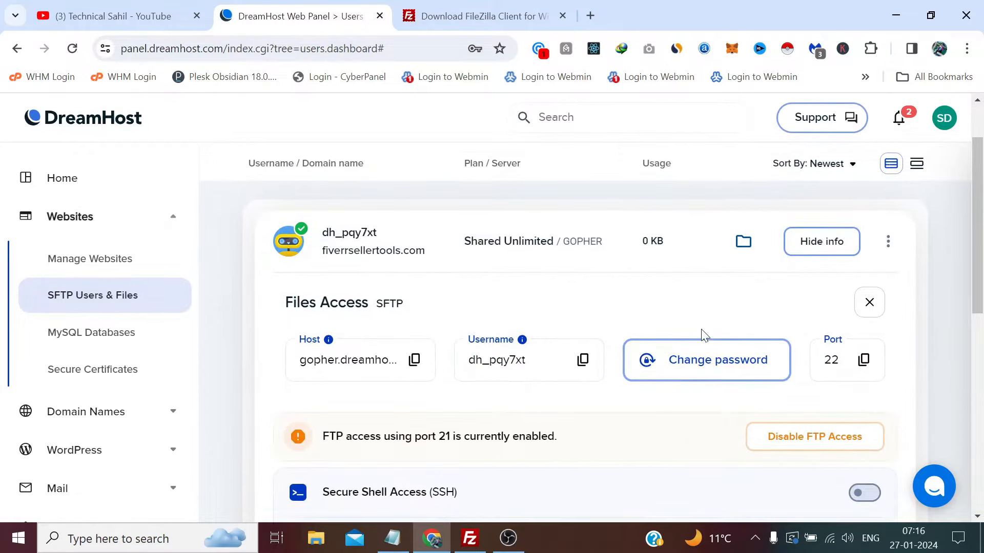
click(414, 360)
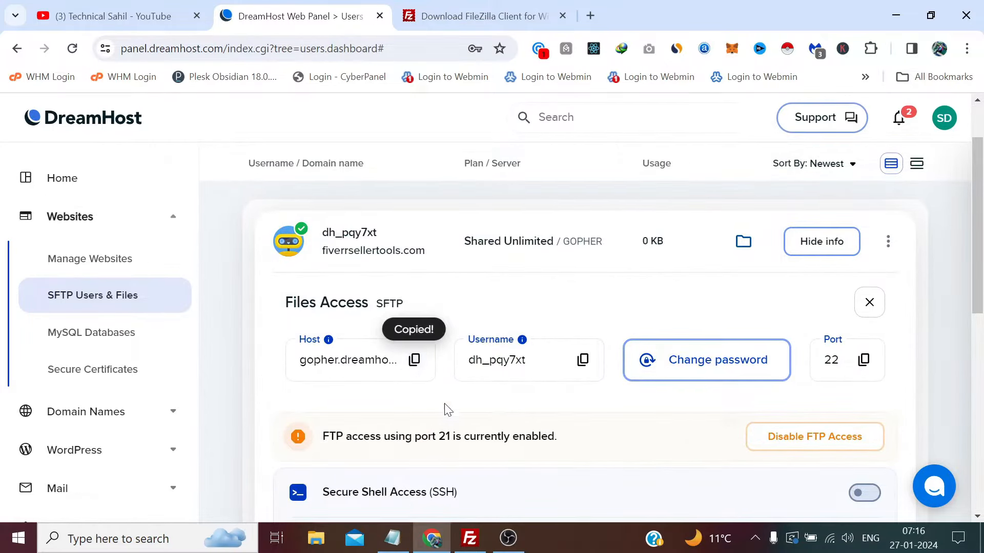
click(470, 539)
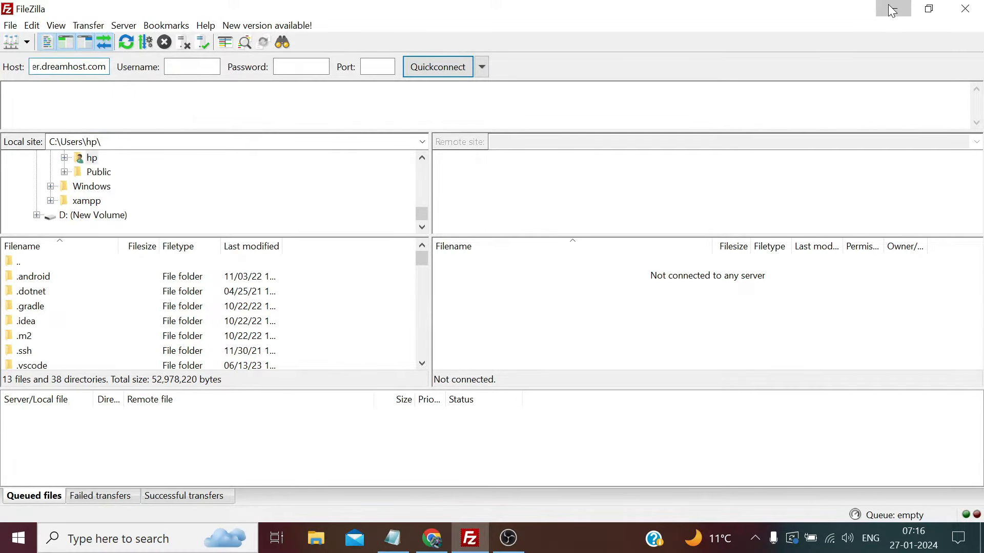
click(431, 538)
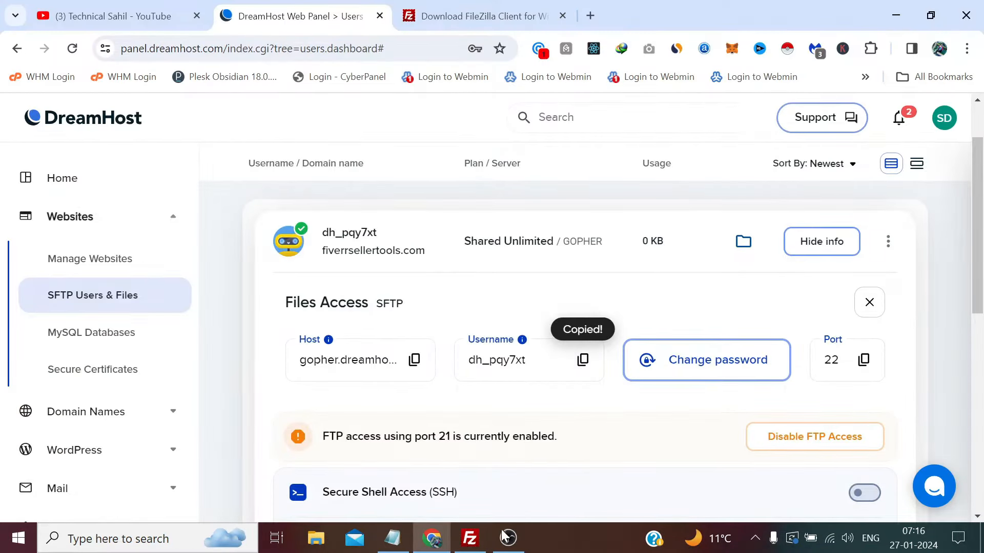
right_click(191, 66)
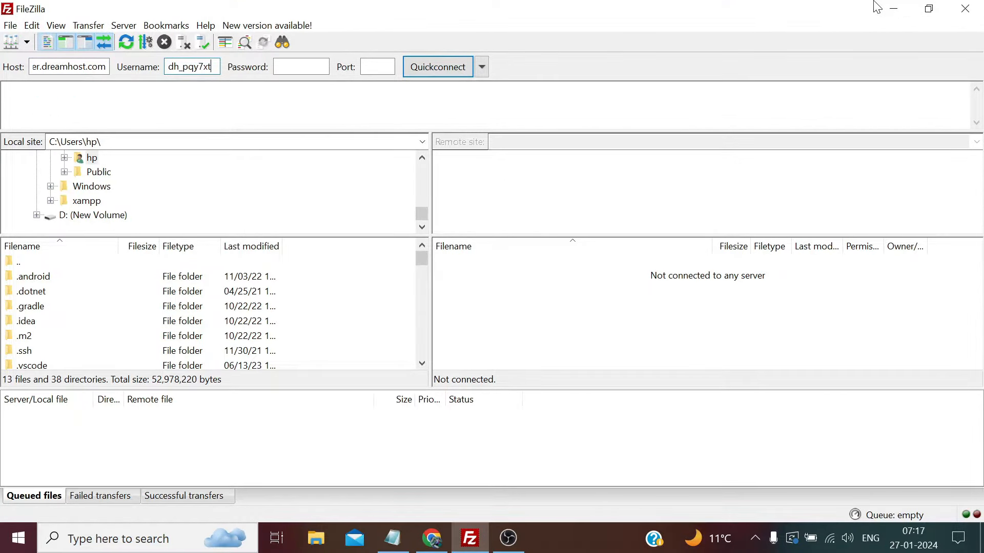
click(430, 539)
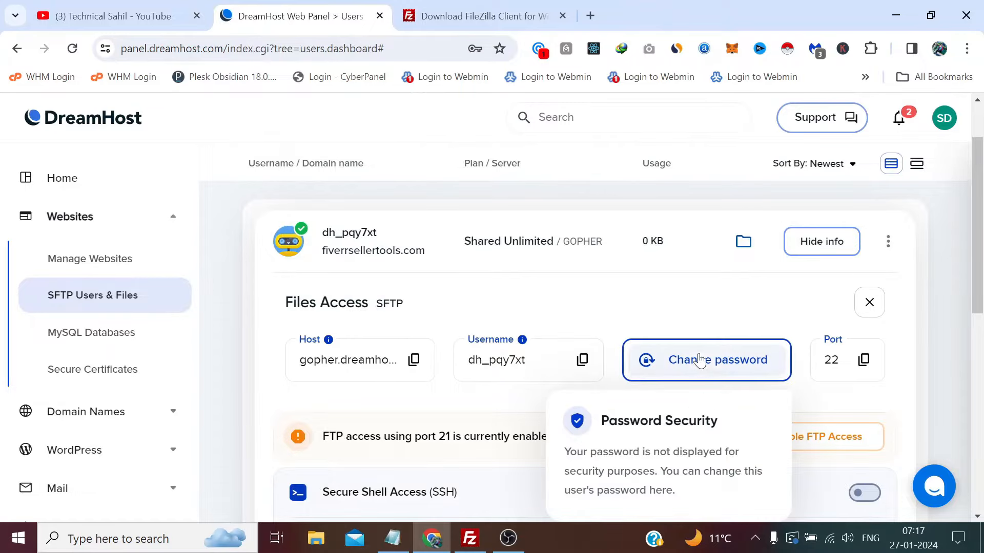
mouse_move(718, 369)
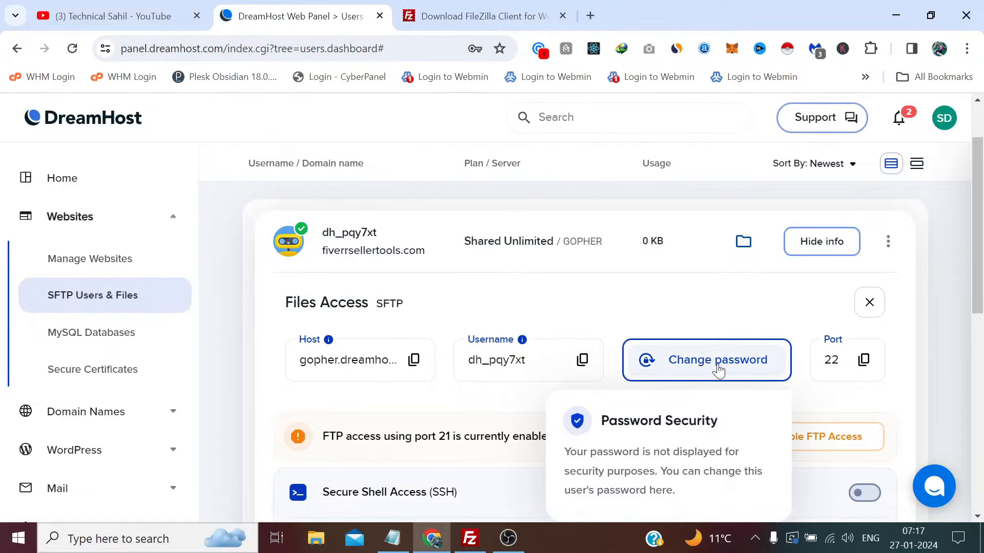
Reset the SFTP user's password to a newly generated strong password.
click(718, 359)
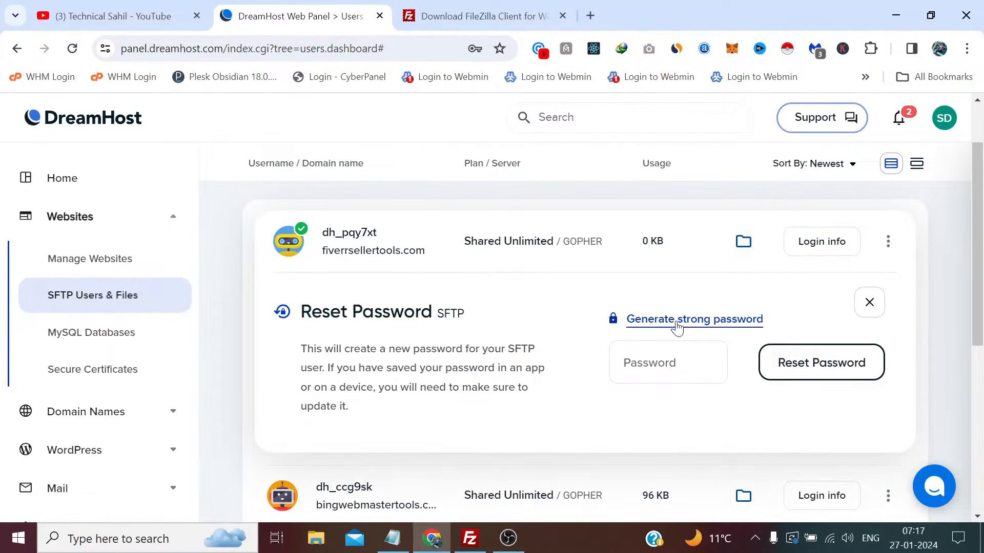
click(693, 319)
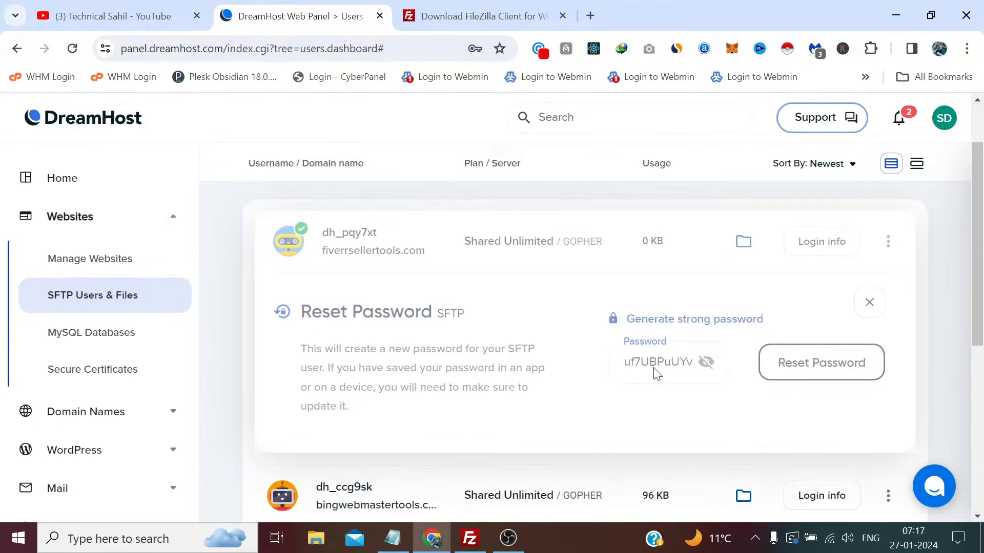
click(821, 363)
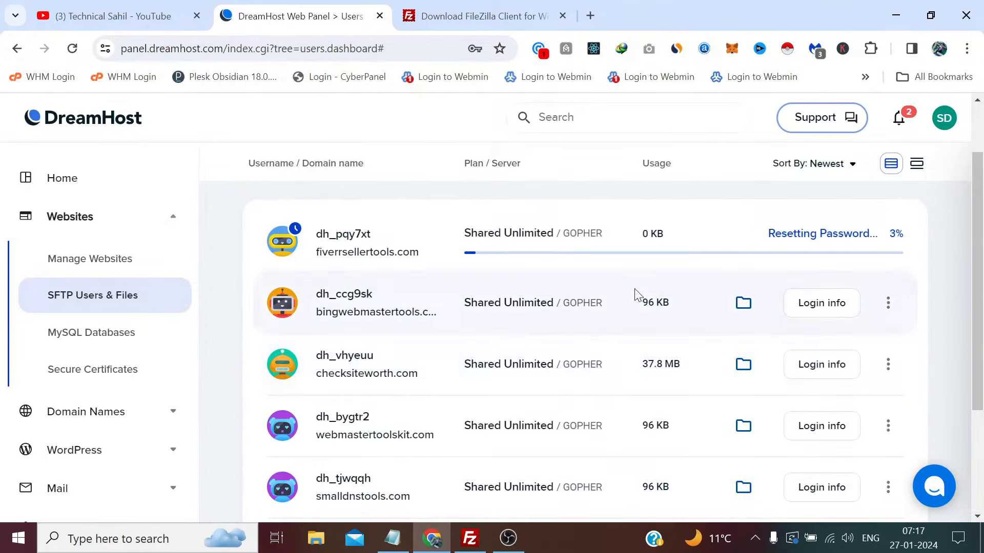
click(469, 539)
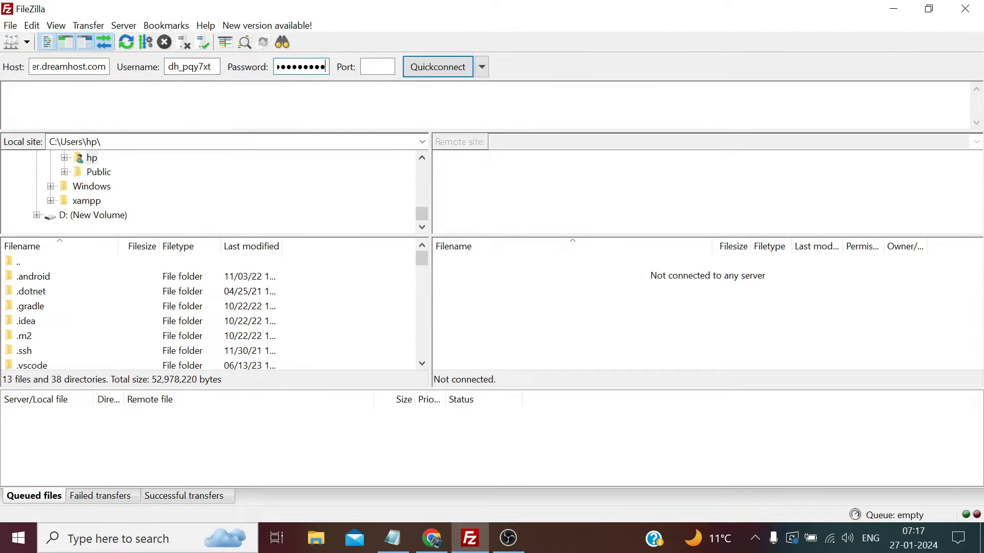
mouse_move(377, 66)
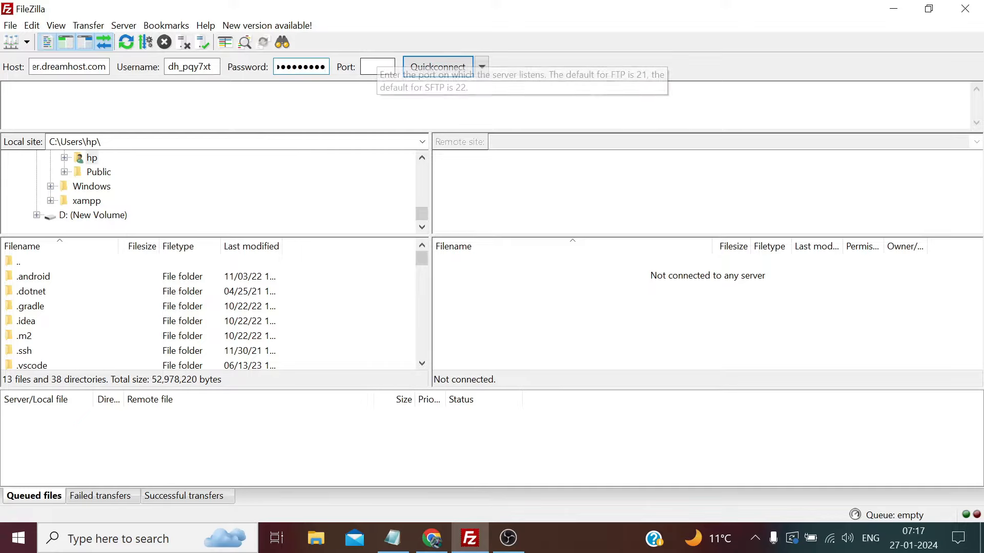
Enter 21 as the FileZilla Quickconnect port.
text(2)
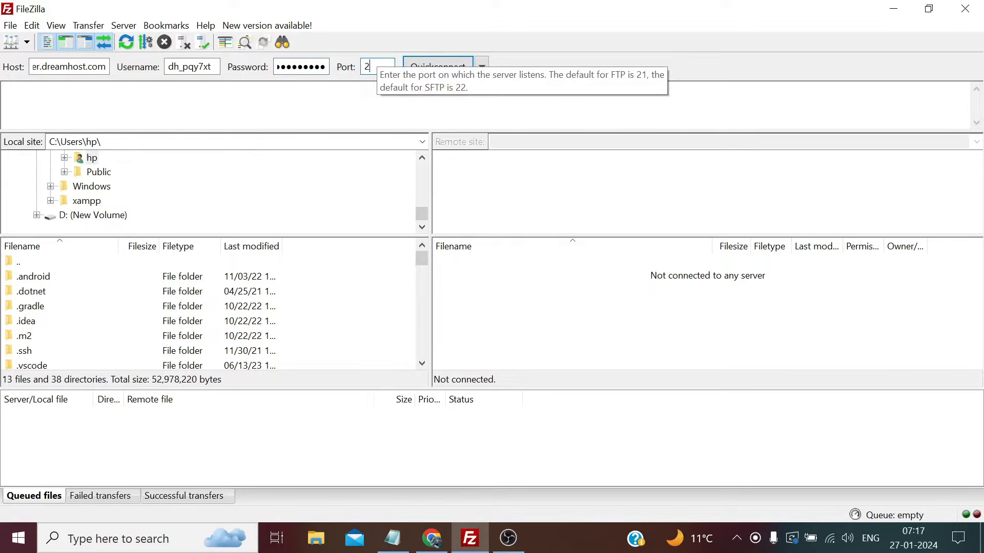
text(1)
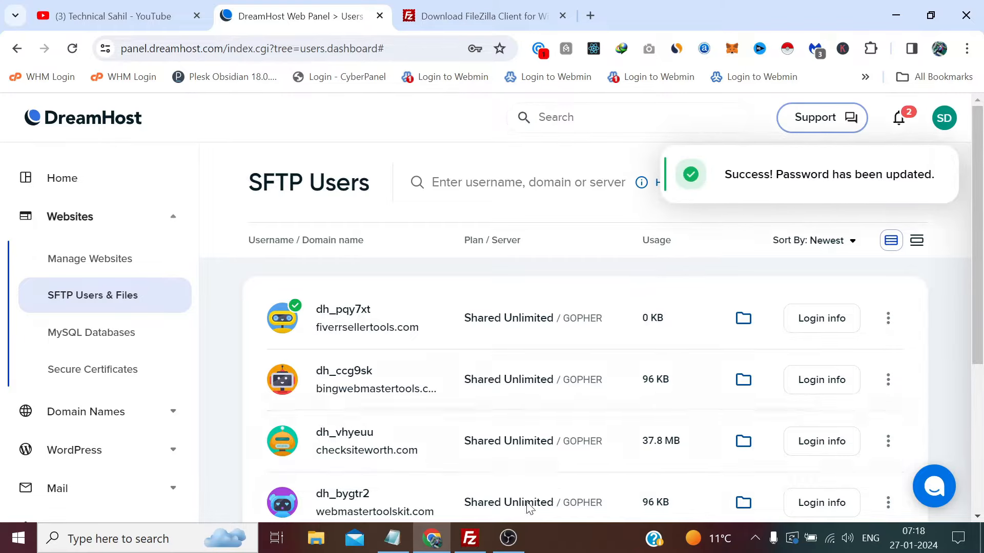
Quickconnect to the DreamHost server and load the remote root folder listing.
click(469, 538)
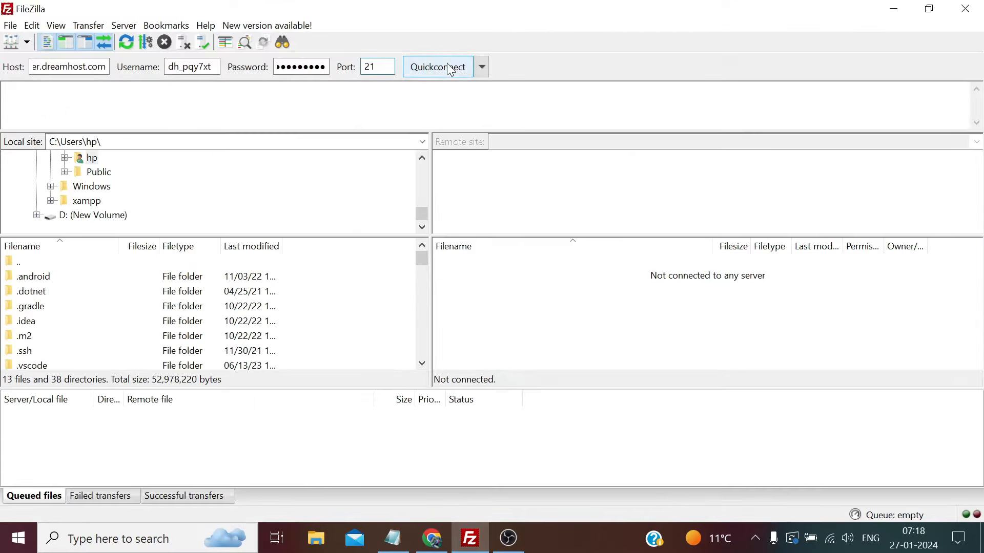
click(437, 67)
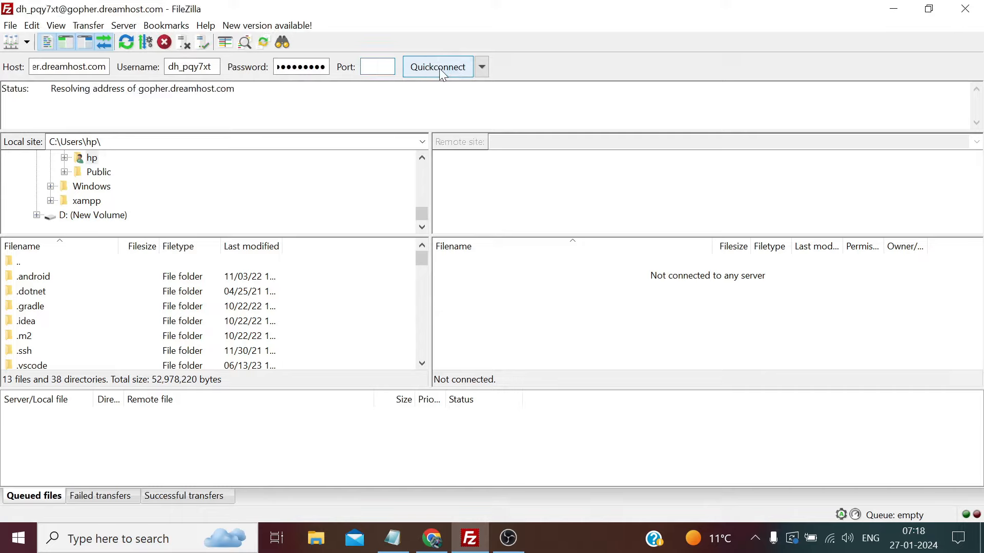
click(437, 67)
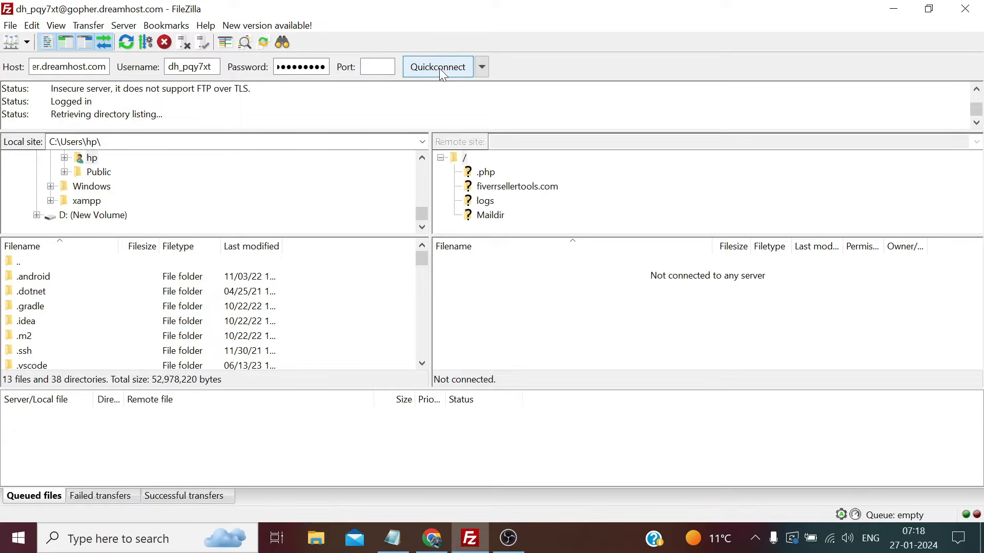
click(437, 66)
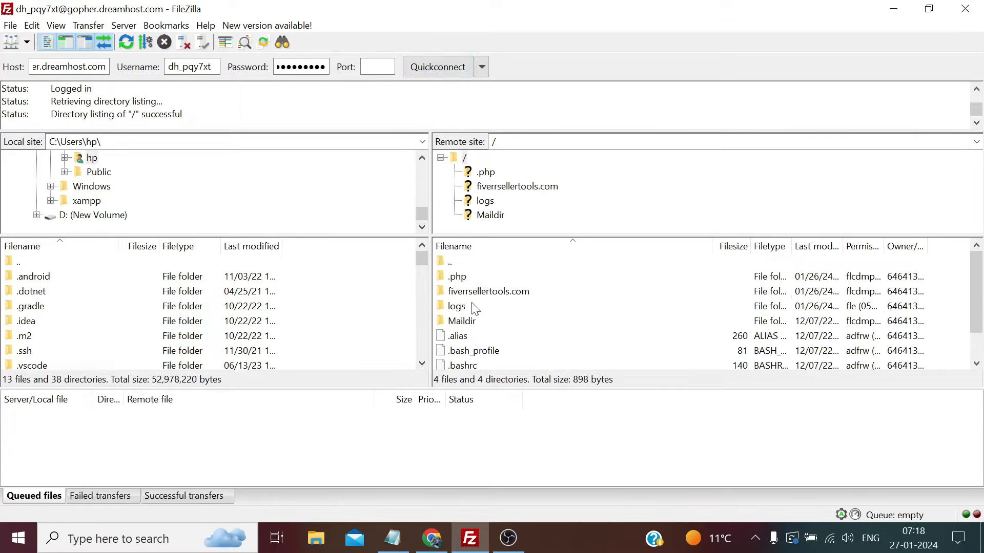
mouse_move(455, 280)
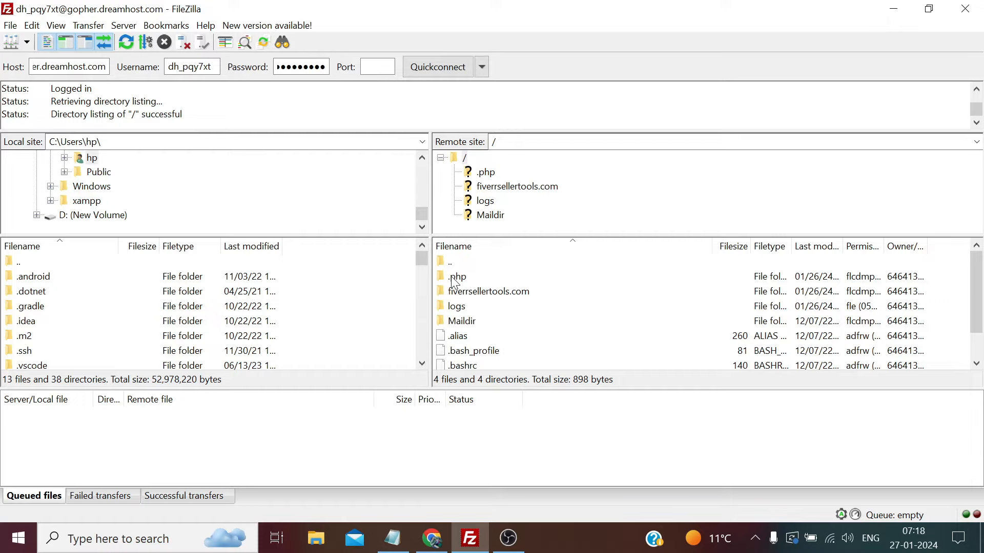
mouse_move(450, 304)
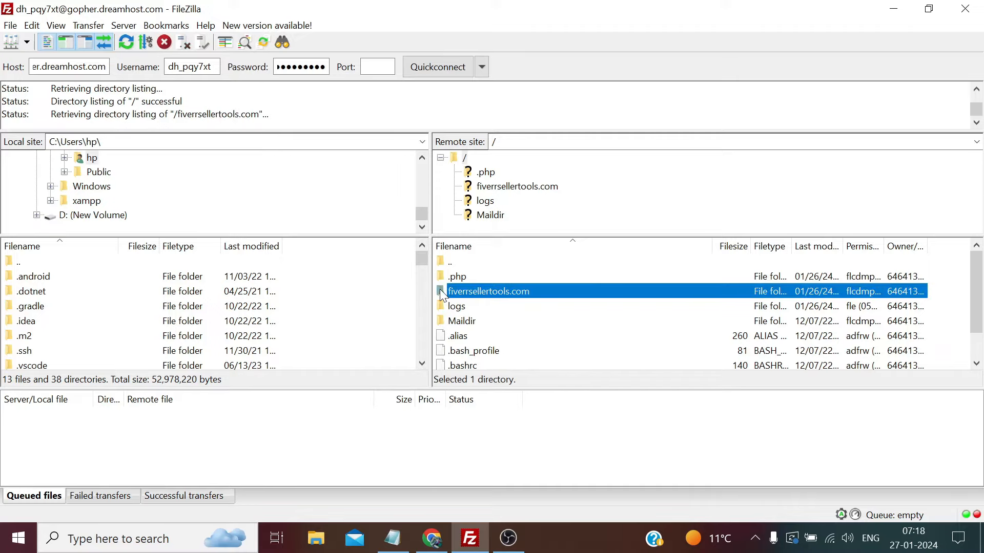
Open fiverrsellertools.com, scroll its WordPress files, and bring up the wp-admin folder's actions.
double_click(488, 291)
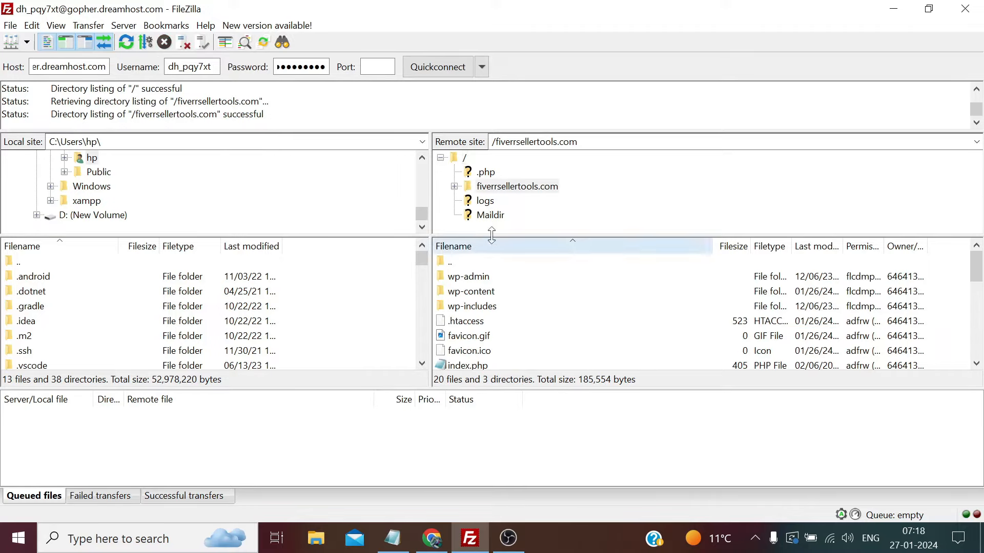
scroll(down, 3)
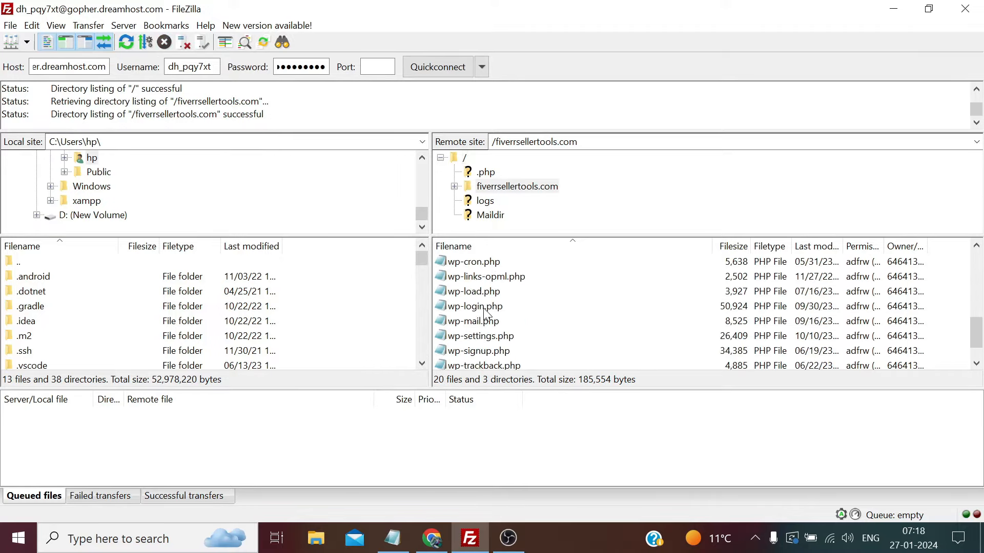
mouse_move(478, 295)
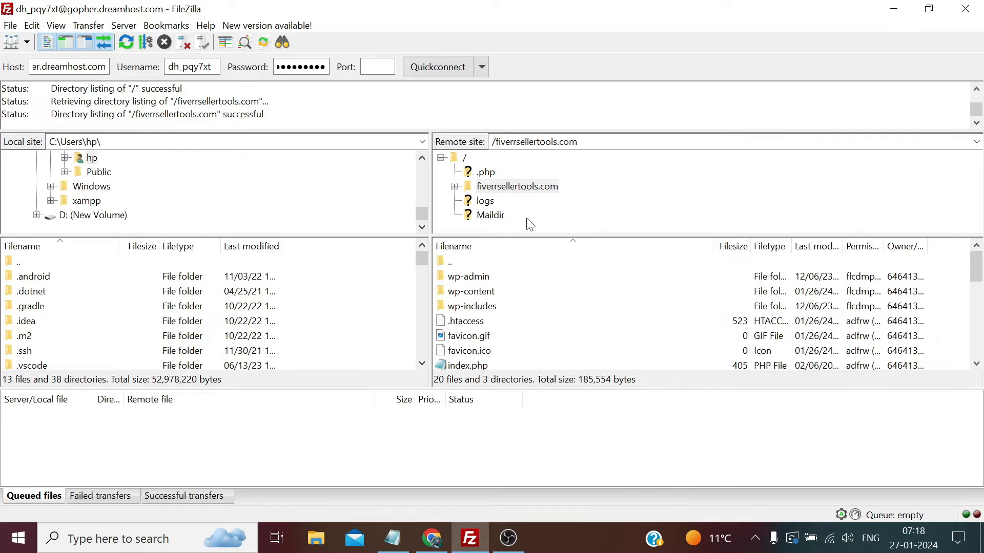
scroll(down, 3)
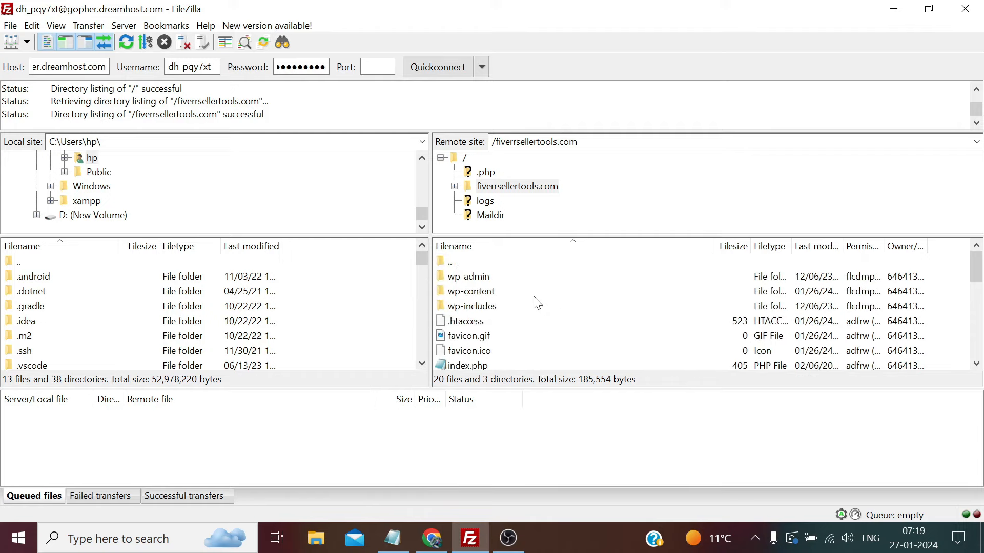
right_click(468, 276)
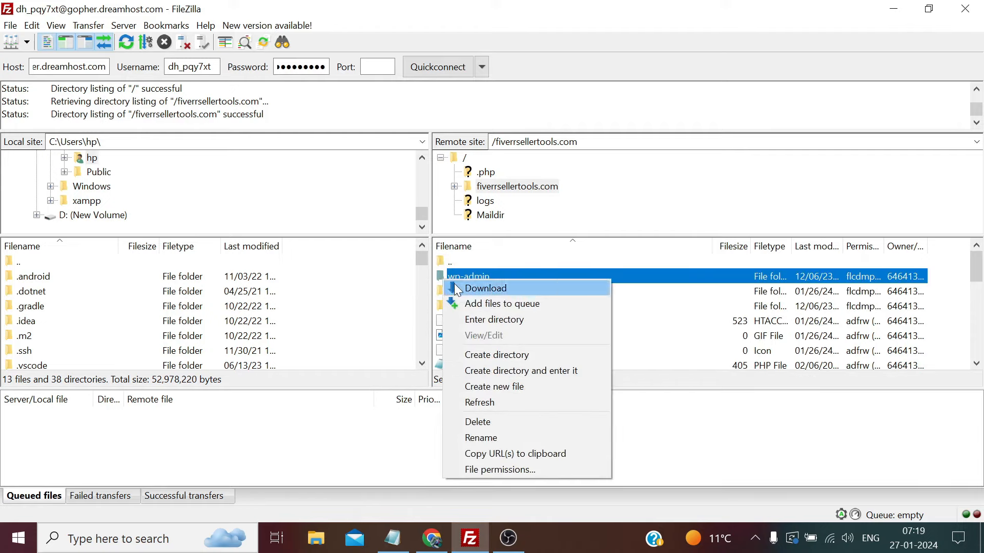
mouse_move(511, 424)
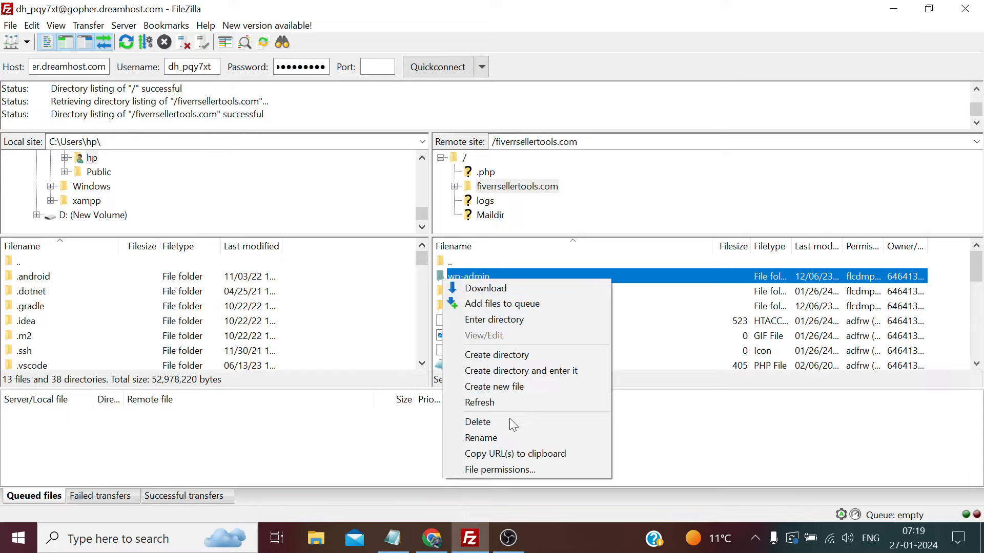